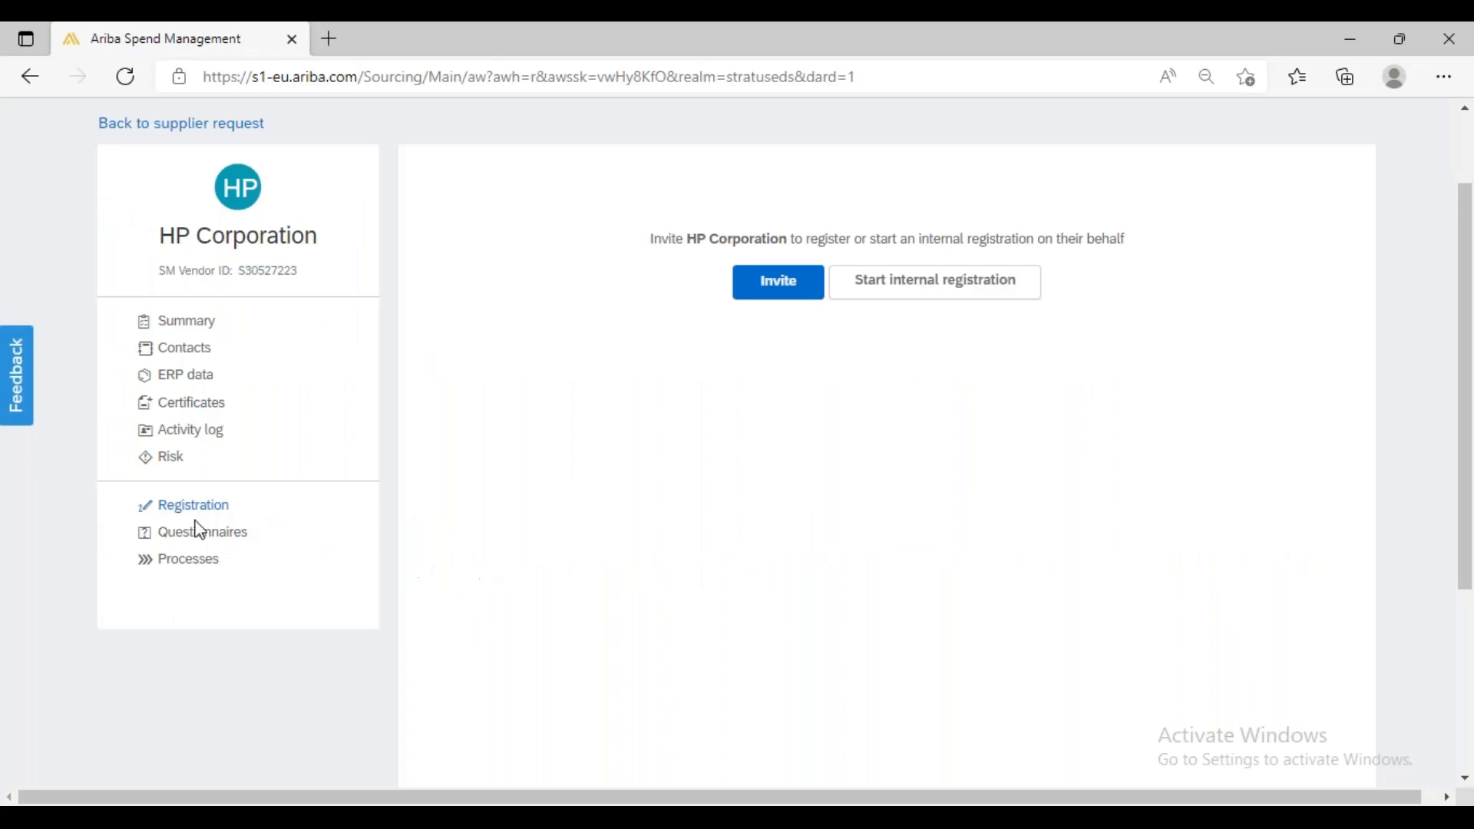
mouse_move(191, 517)
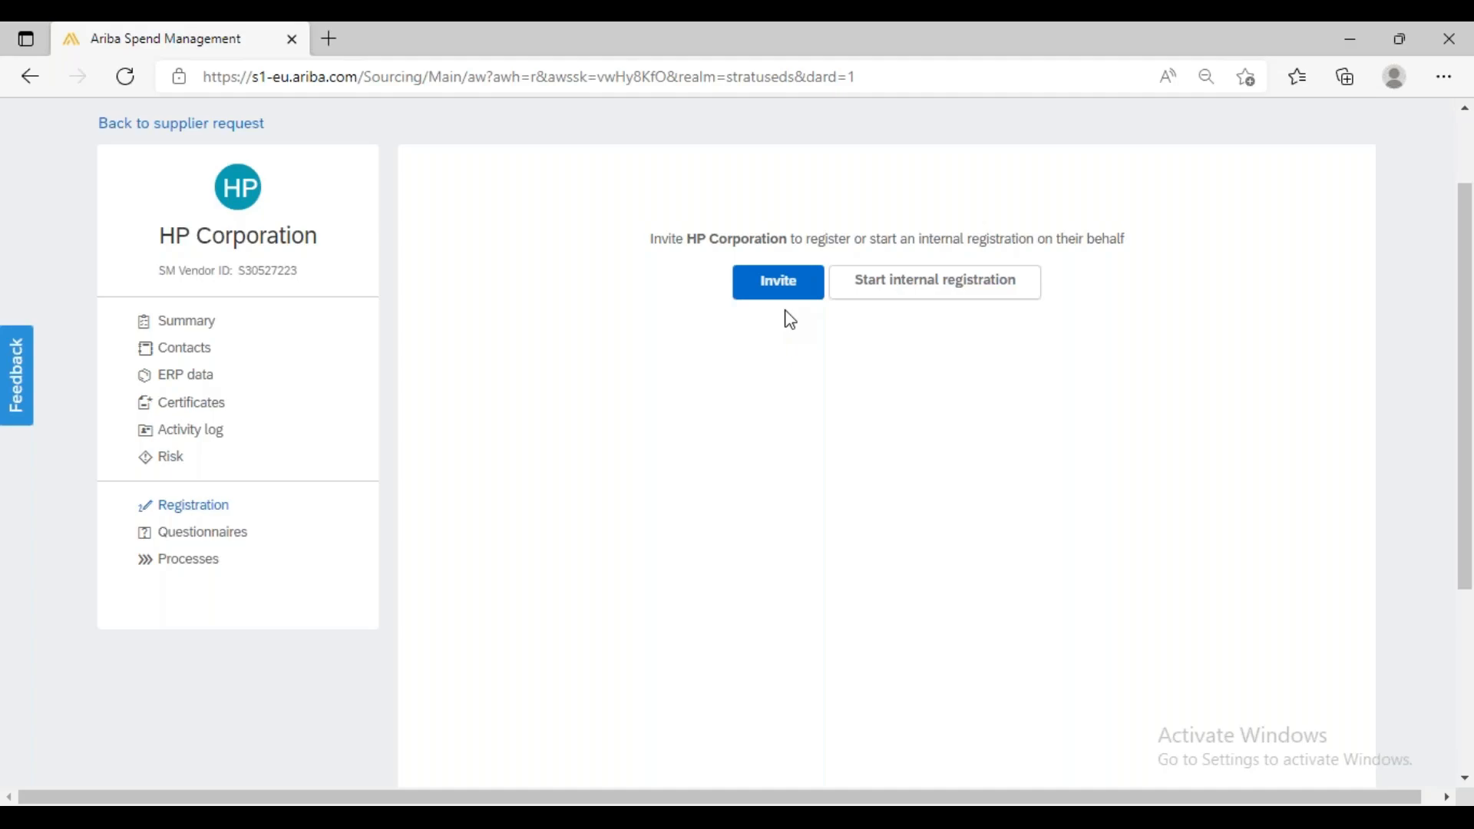
mouse_move(732, 777)
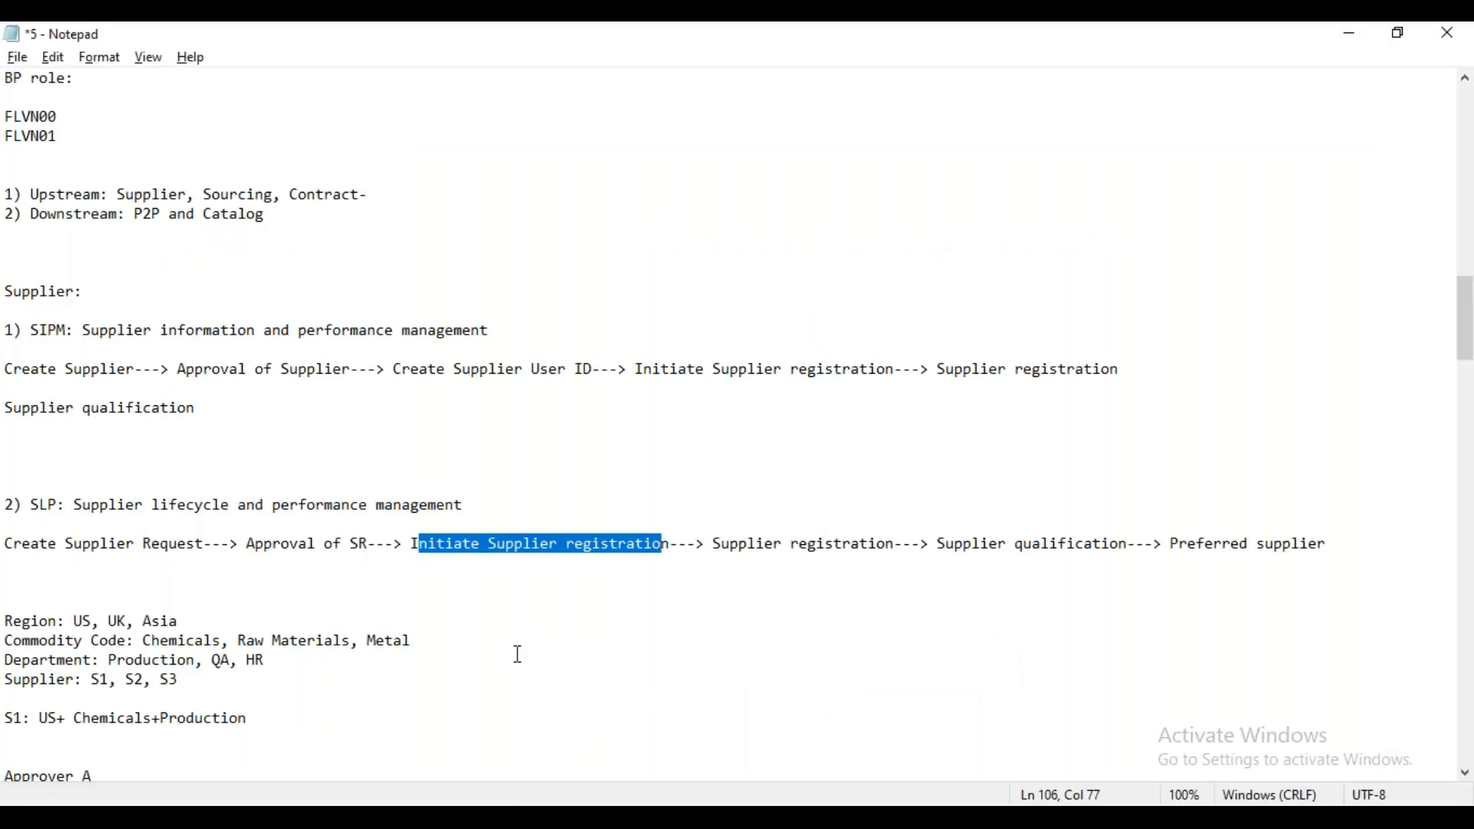
mouse_move(502, 637)
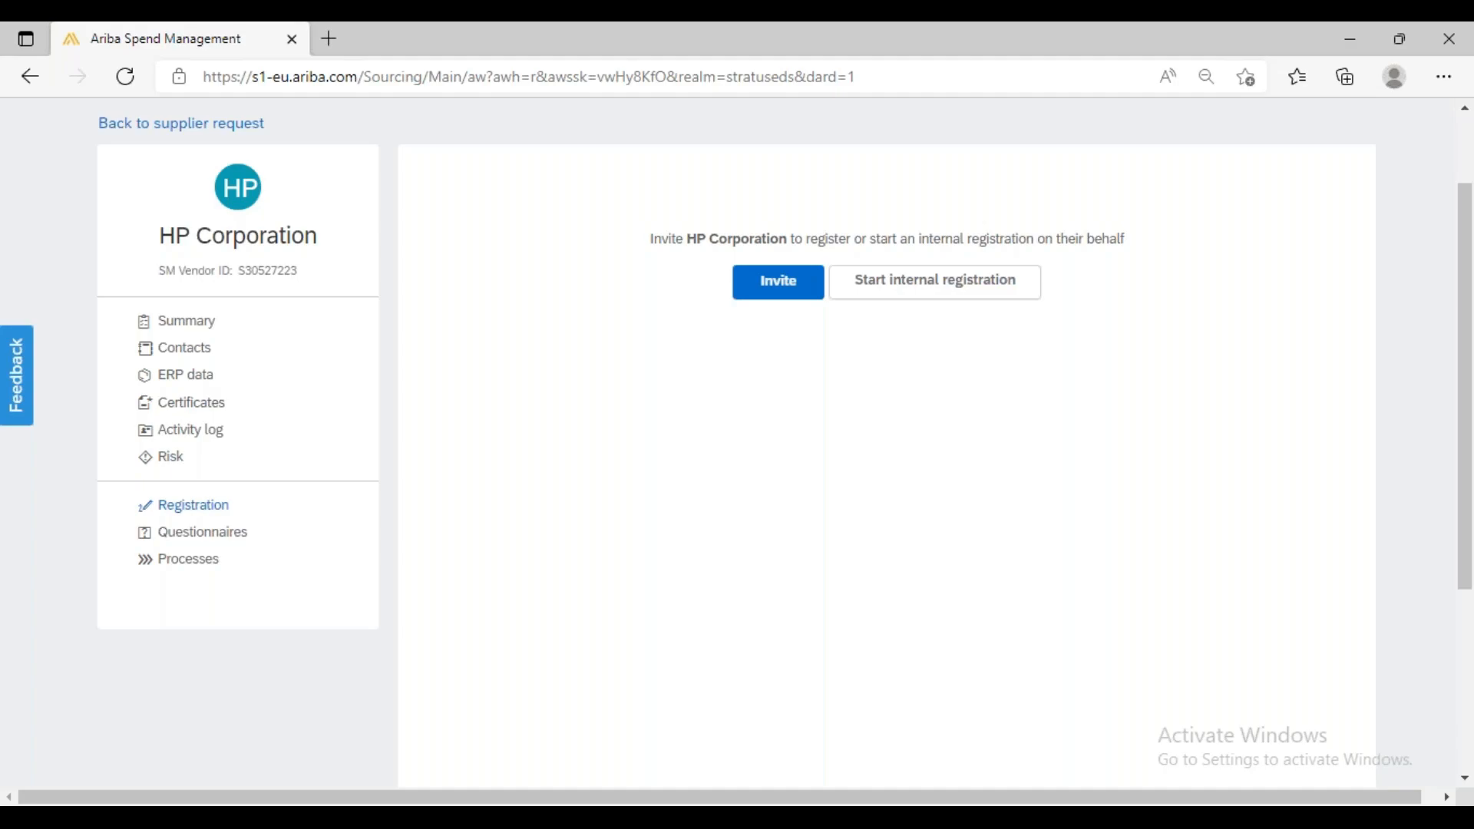
mouse_move(659, 803)
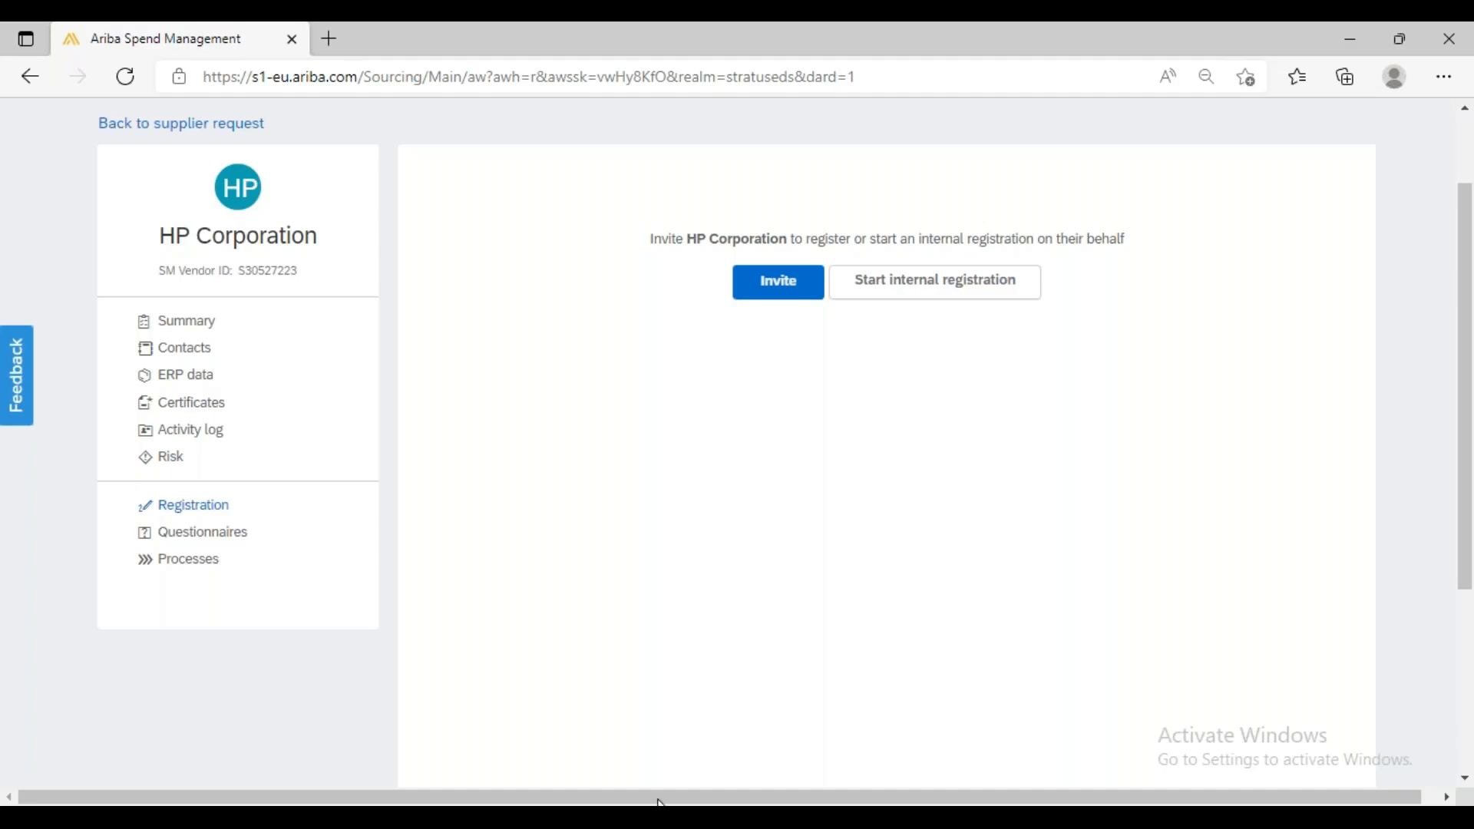
mouse_move(771, 467)
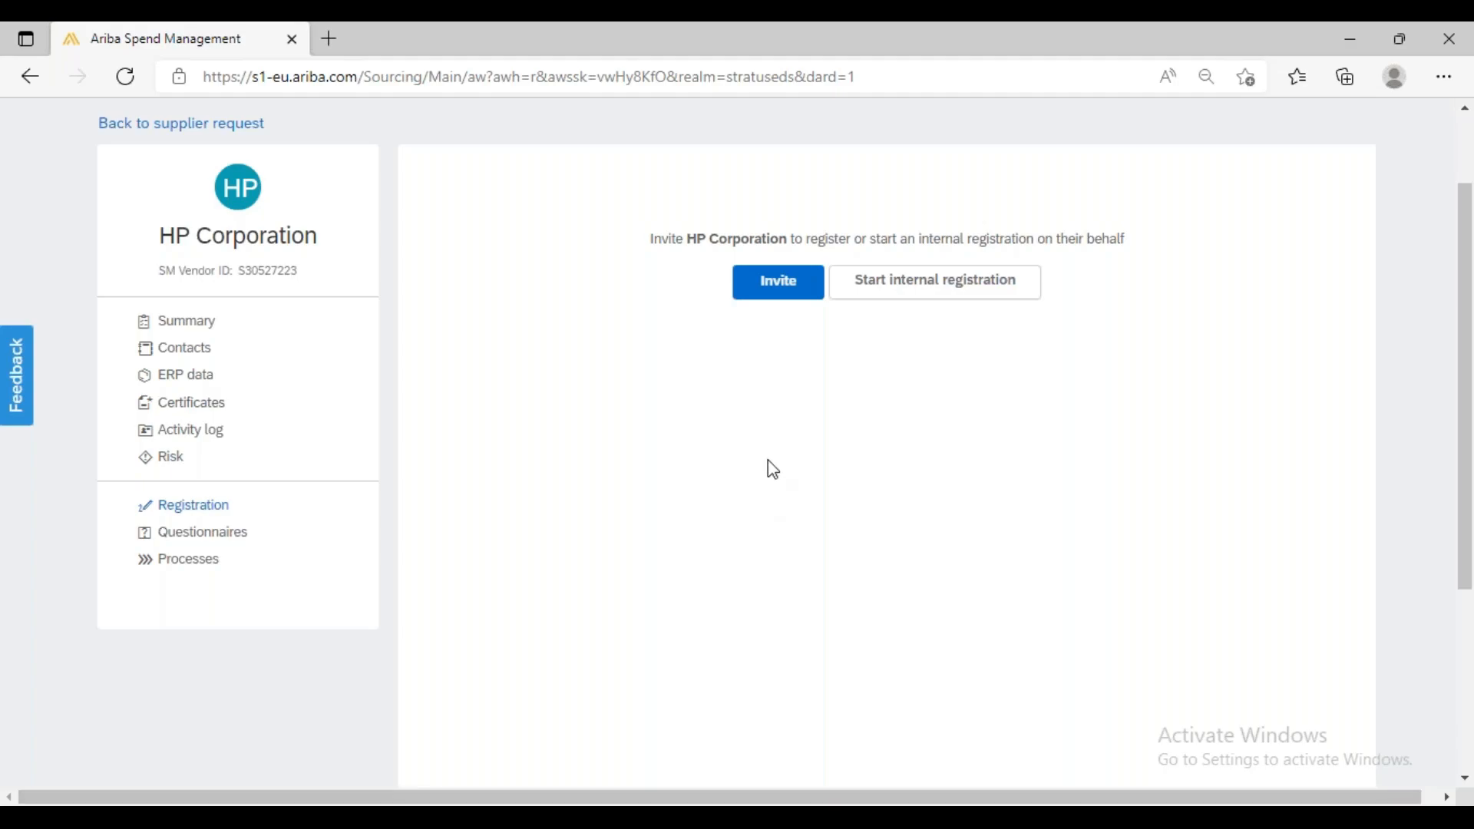
mouse_move(553, 670)
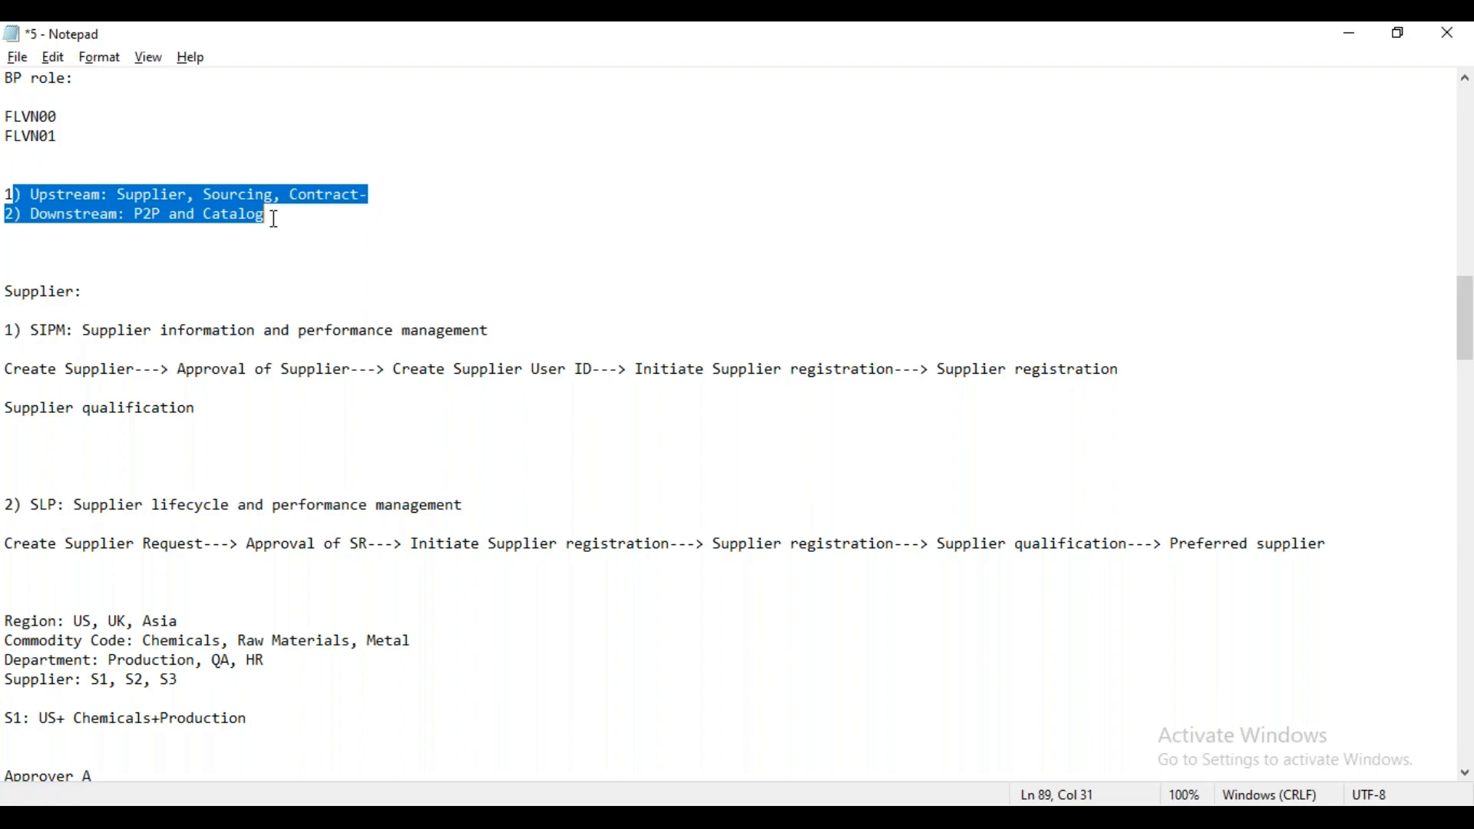
mouse_move(374, 404)
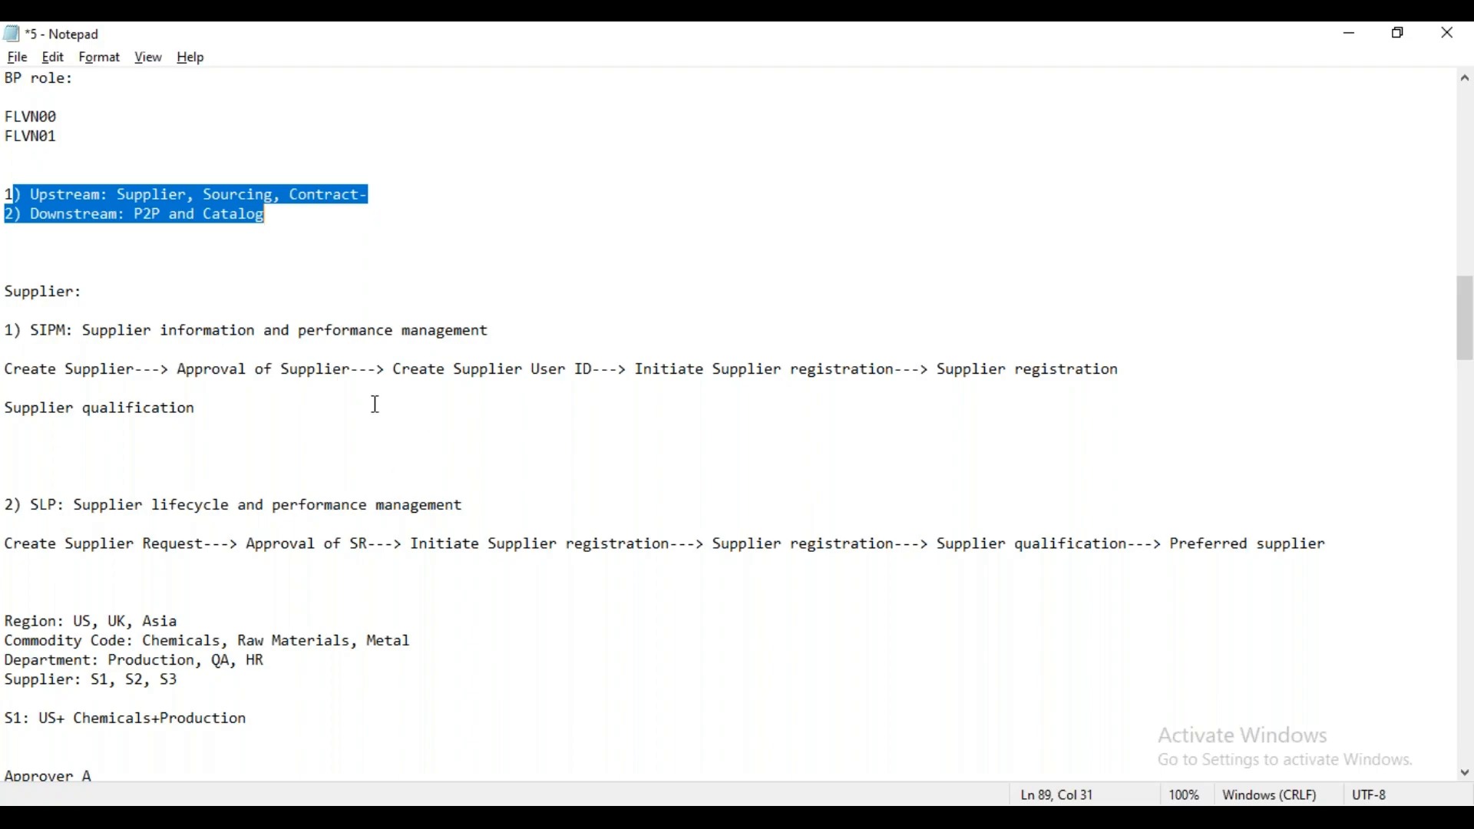
mouse_move(637, 369)
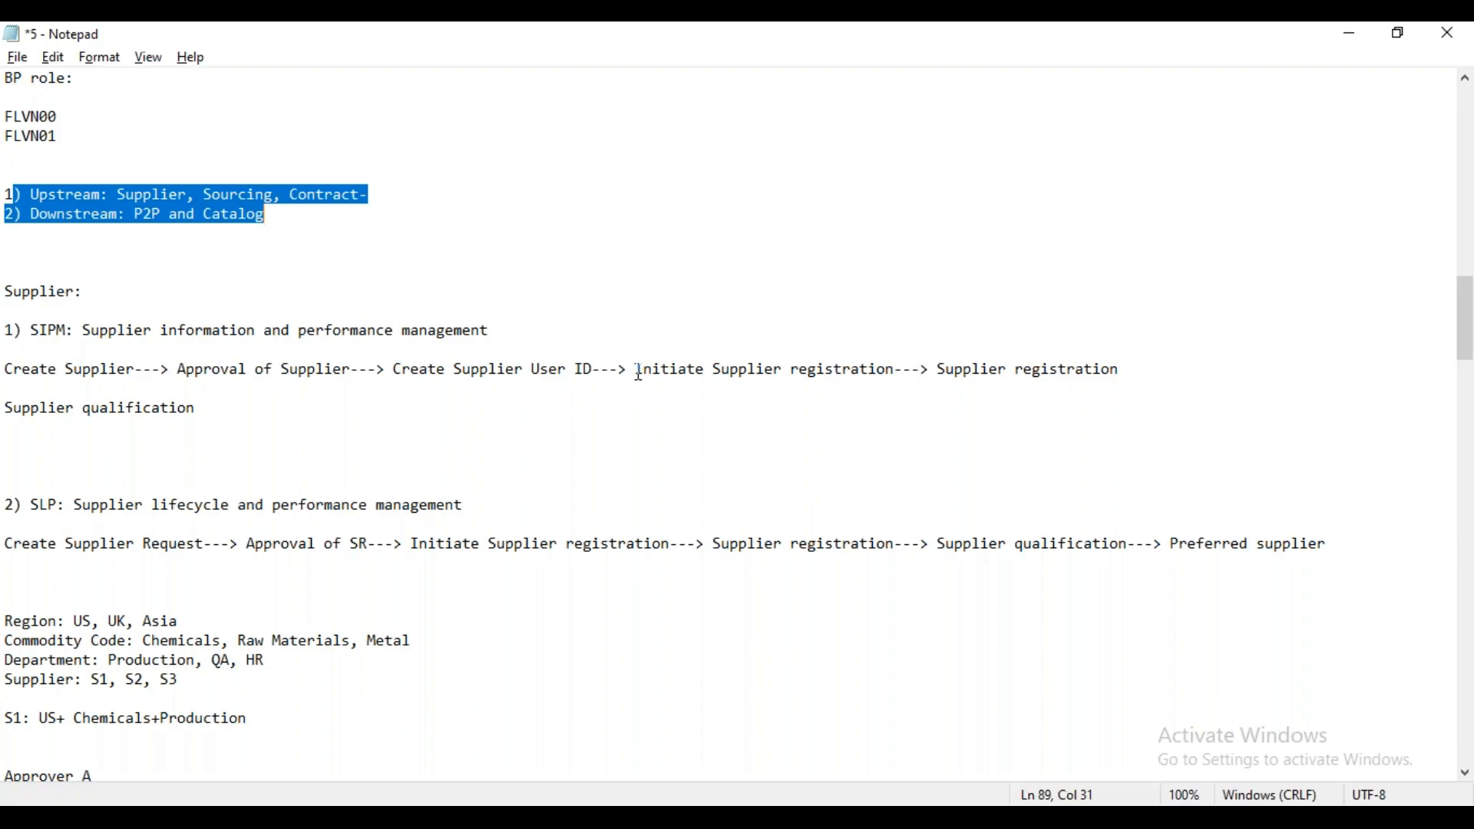
Highlight 'Initiate Supplier registration' in the SIPM flow line of the Notepad notes.
left_click_drag(635, 369, 893, 369)
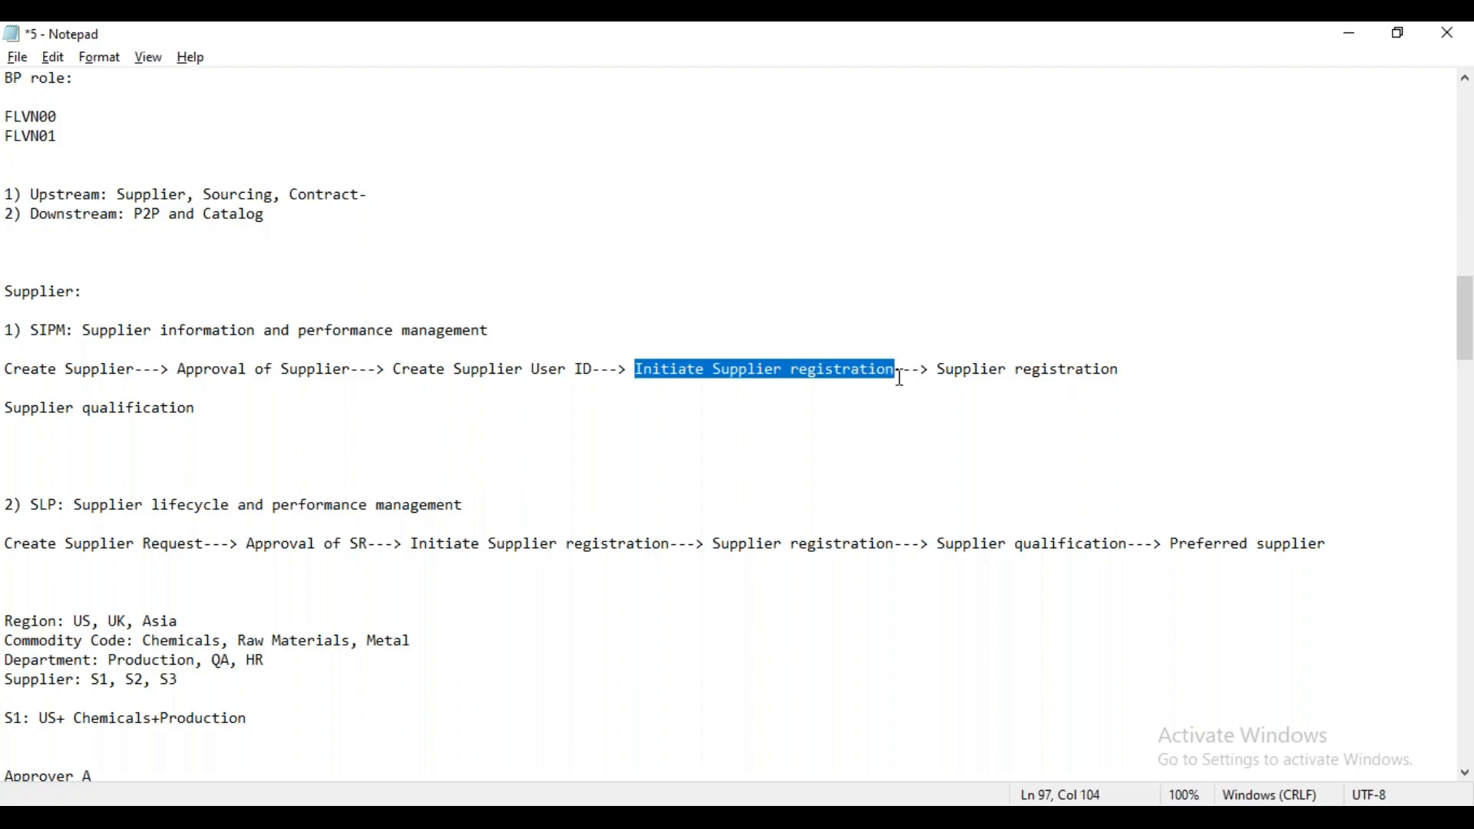
mouse_move(706, 473)
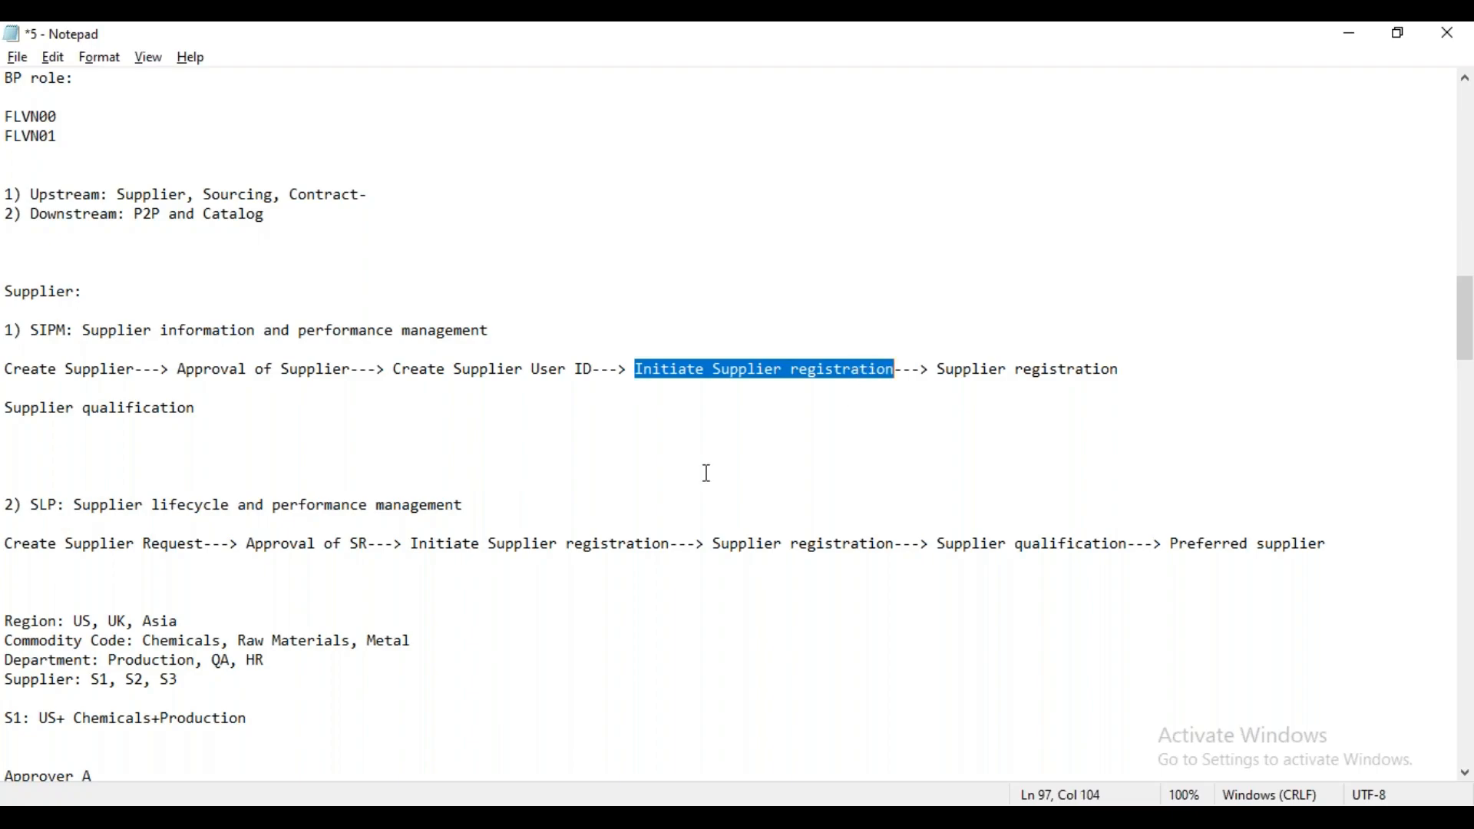